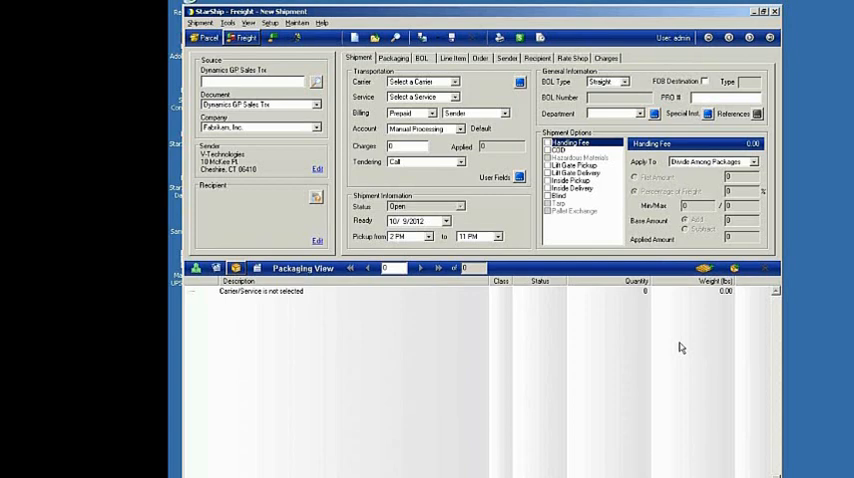
mouse_move(704, 288)
text(200)
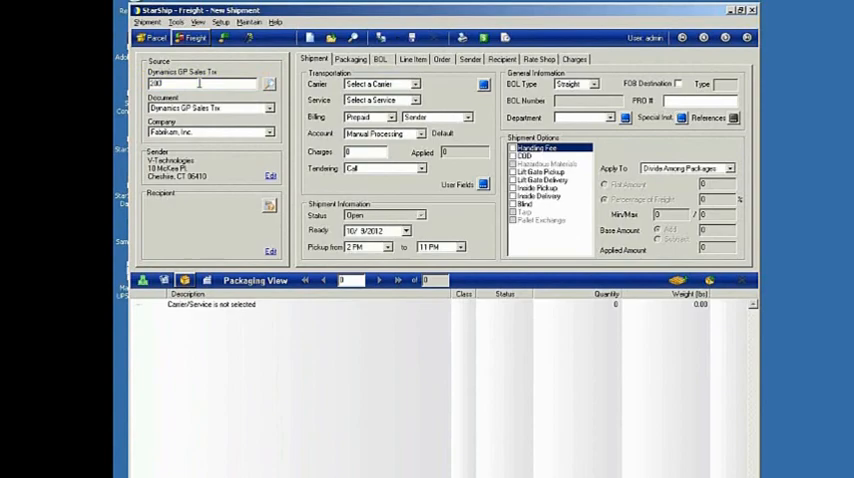
- Fetch LTL carrier quotes and sort by Charges so R+L Carriers at 78.90 tops the list
click(352, 60)
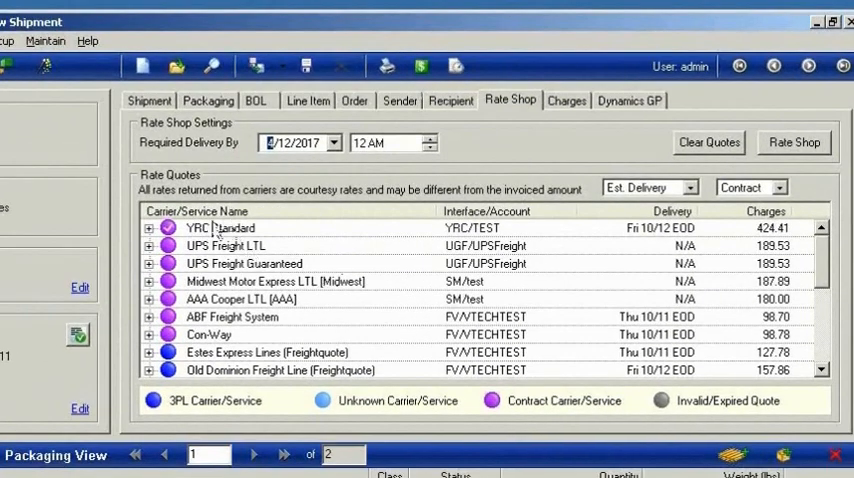
mouse_move(216, 244)
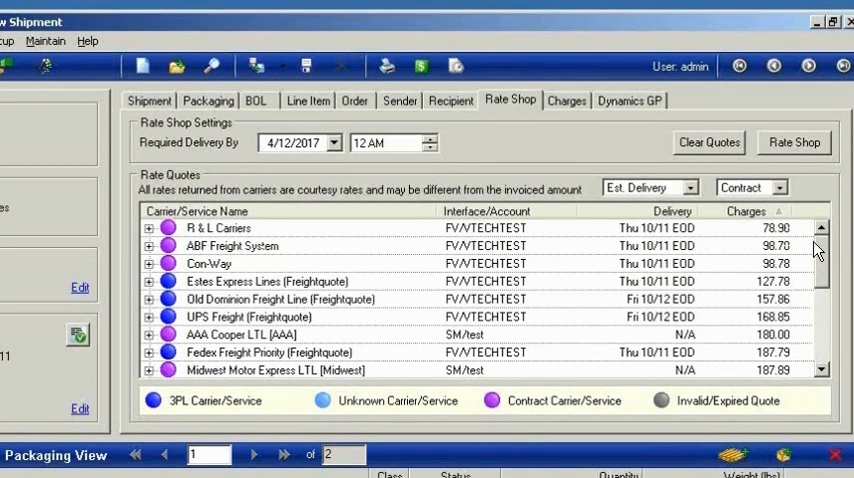
mouse_move(258, 272)
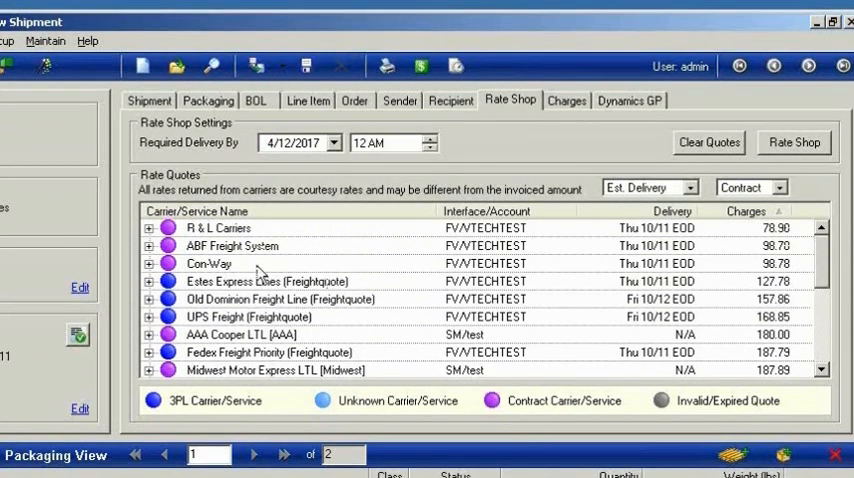
mouse_move(208, 228)
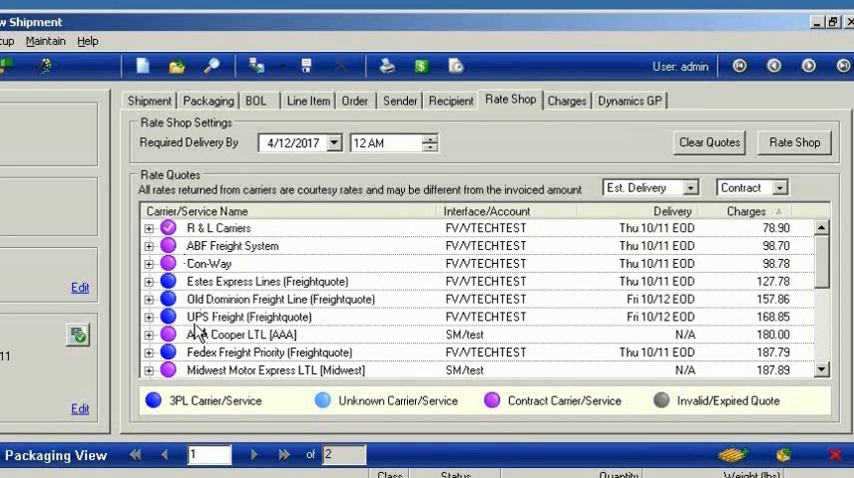
mouse_move(700, 252)
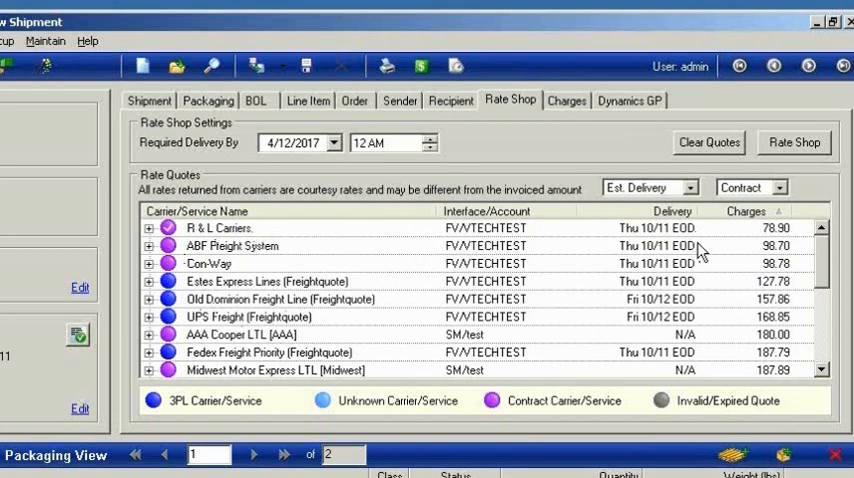